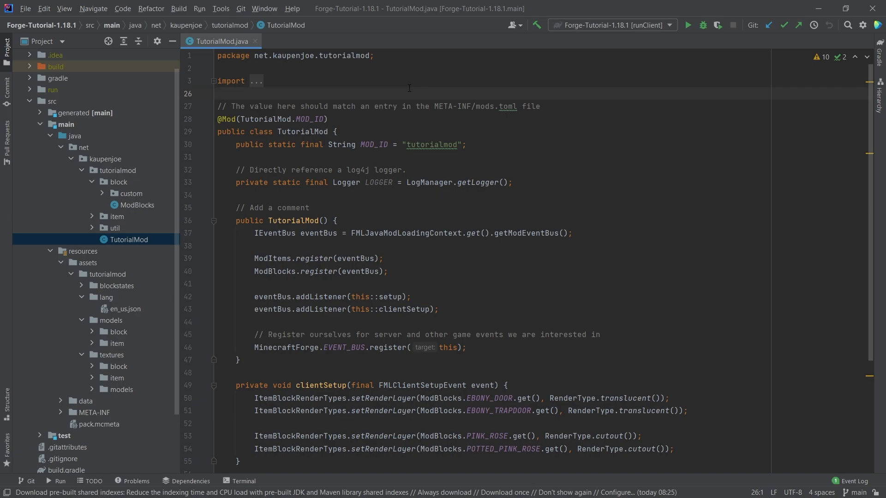
mouse_move(107, 171)
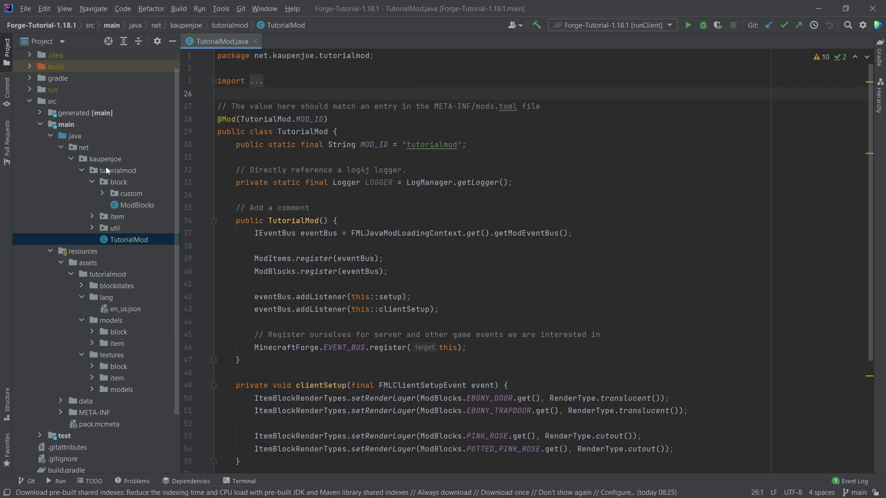
Select the tutorialmod package as the location for the new painting package and ModPaintings class.
click(118, 169)
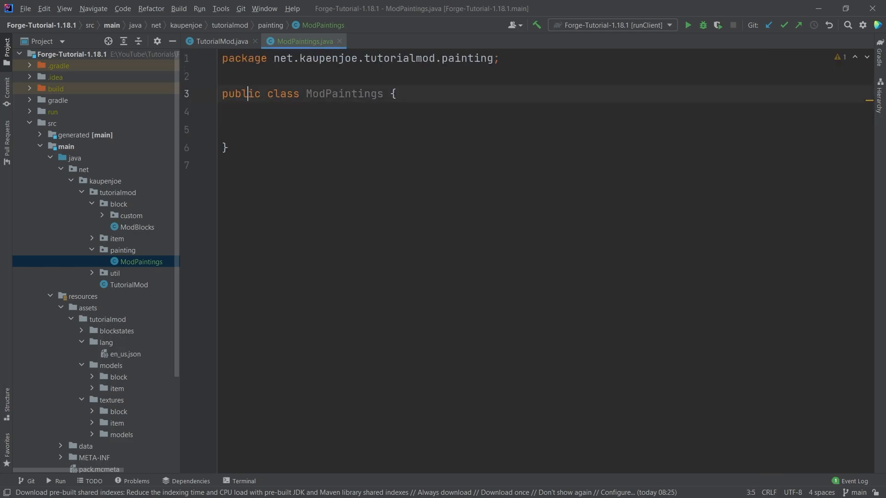
Declare the PAINTING_MOVITES DeferredRegister<Motive> created for TutorialMod's mod id.
text(public static)
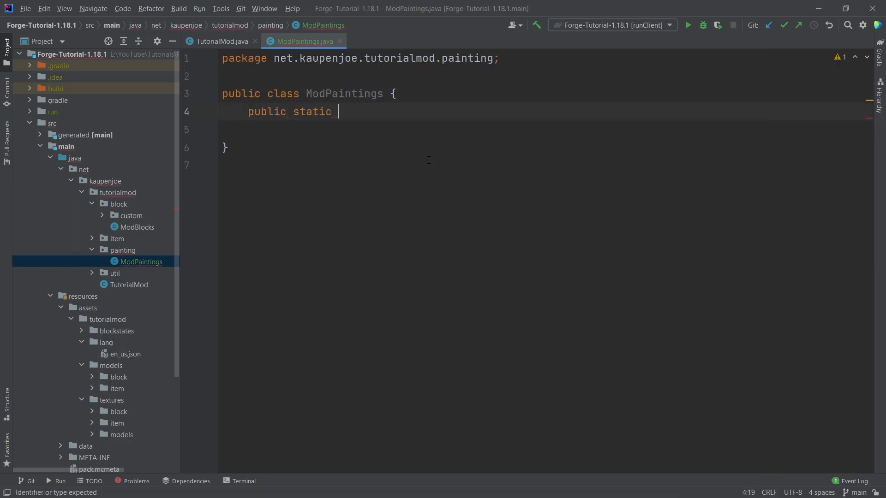
text(final DeferredRegister)
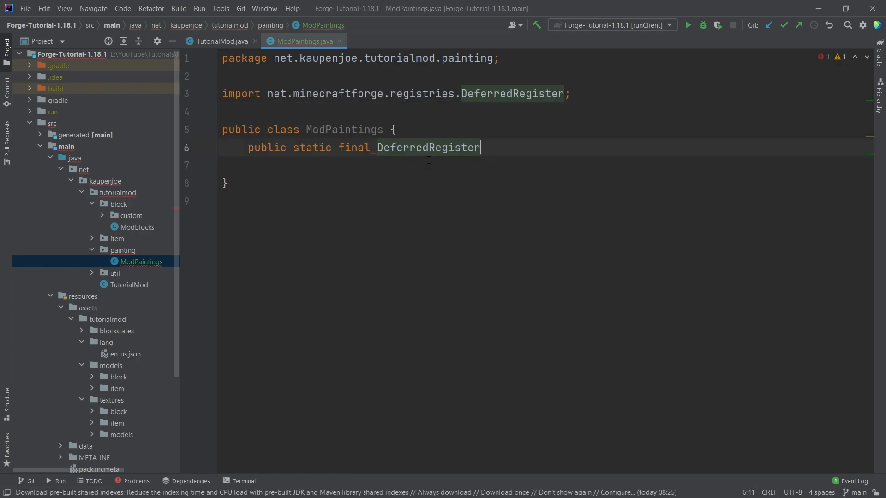
text(<Motive>)
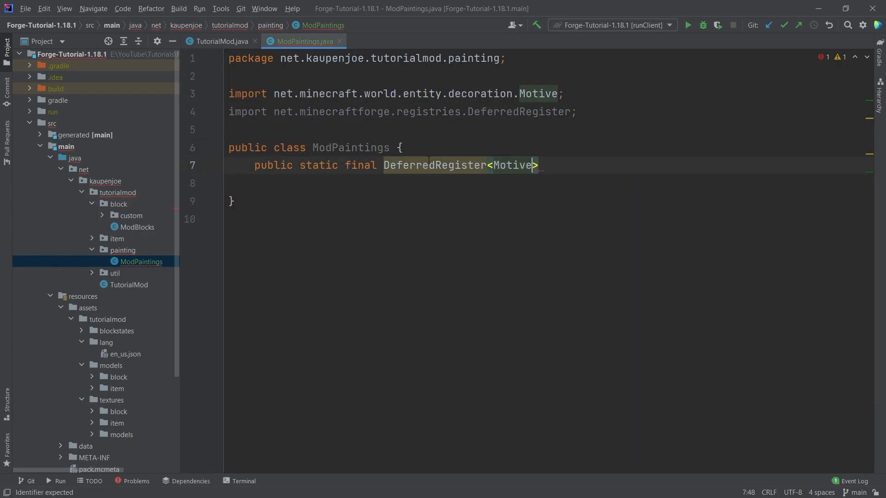
text(PAINT)
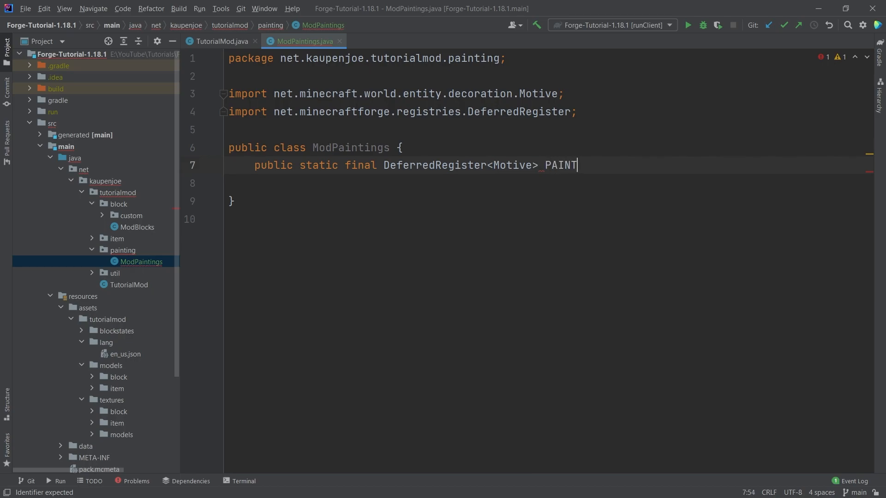
text(ING_MOVIT)
click(547, 182)
text(DeferredRegister)
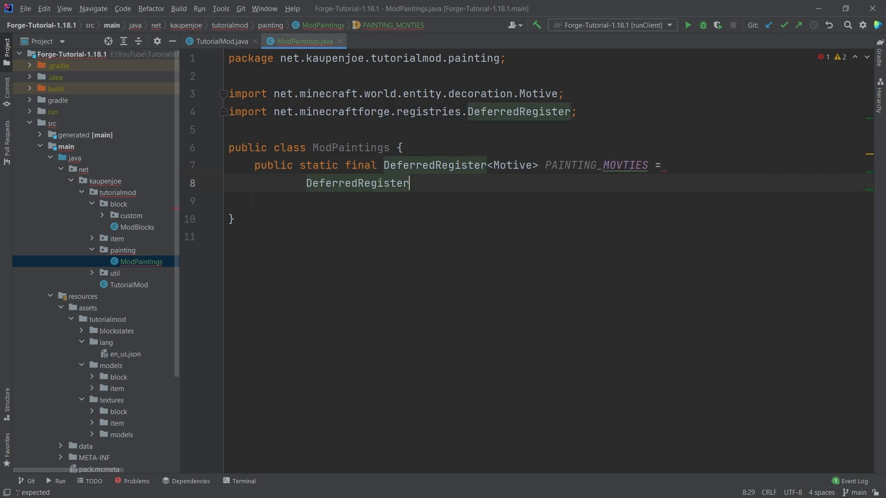
text(.create(ForgeRegistries.PAINTING_TYPES)
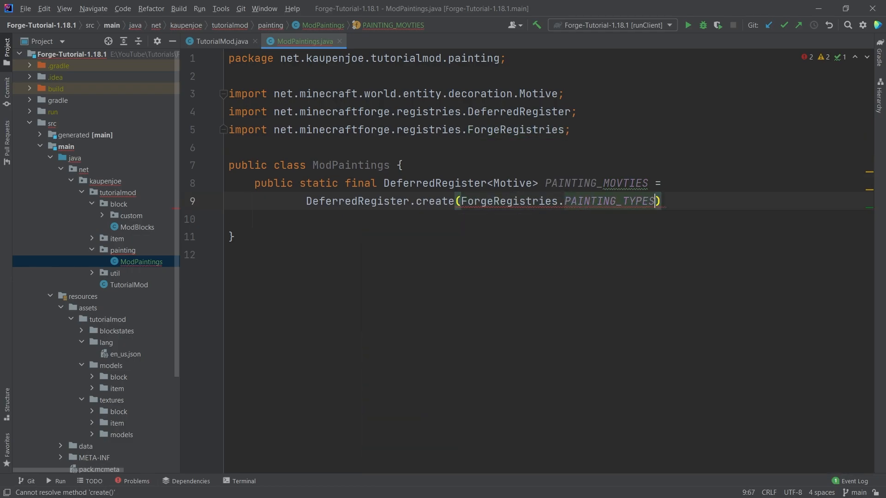
text(, TutorialMod.MOD_ID)
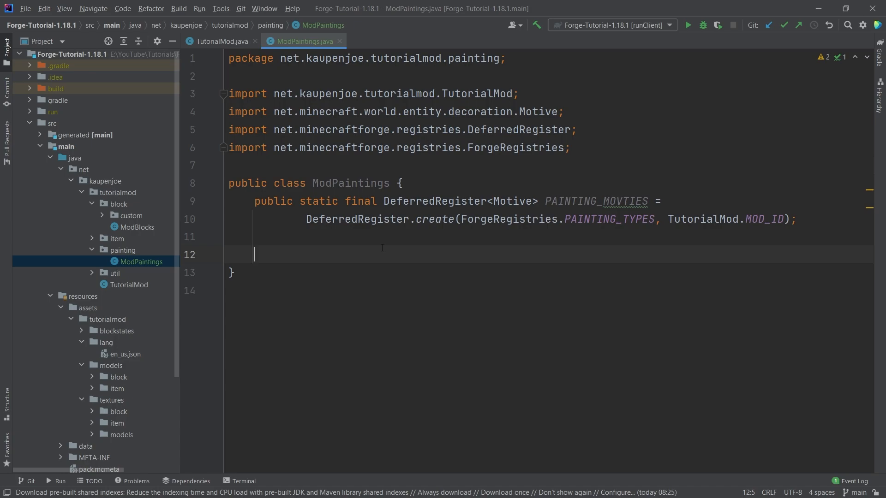
Add a static register(IEventBus) method that registers the paintings on the event bus.
text(p)
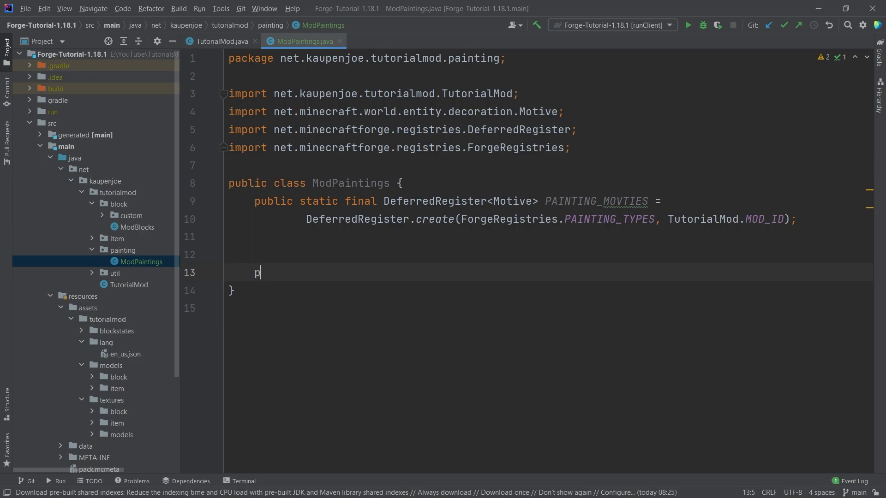
text(ublic static void)
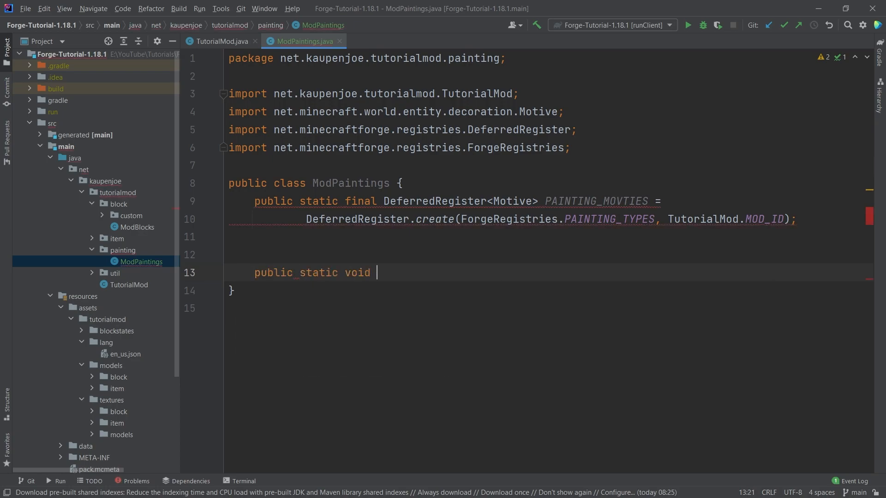
text(register(IEventBus eventBus) {)
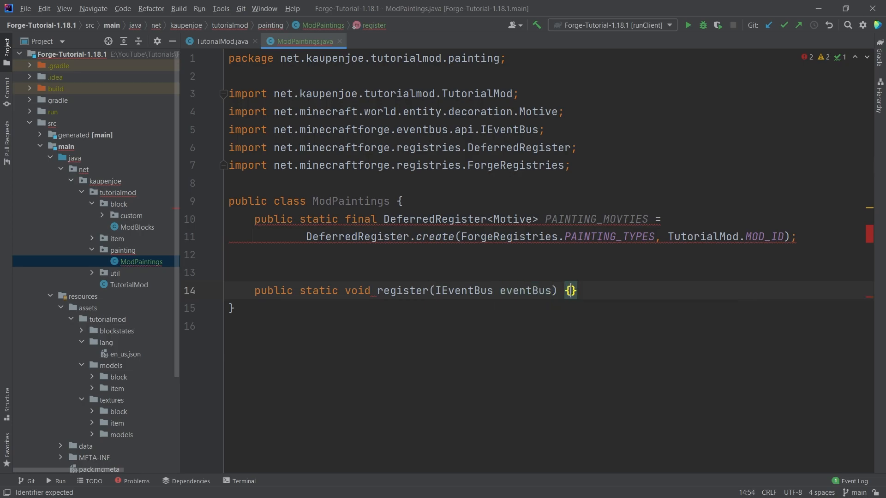
text(PAINTING_MOVTIES.register();)
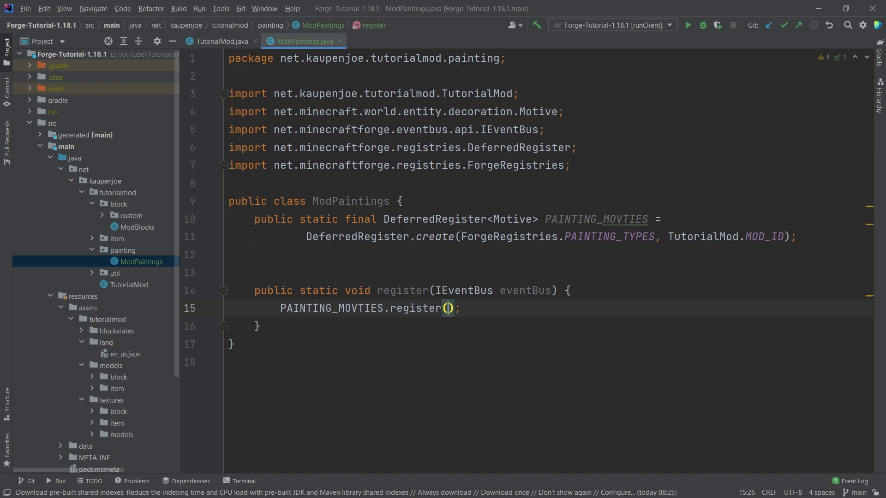
text(eventBus)
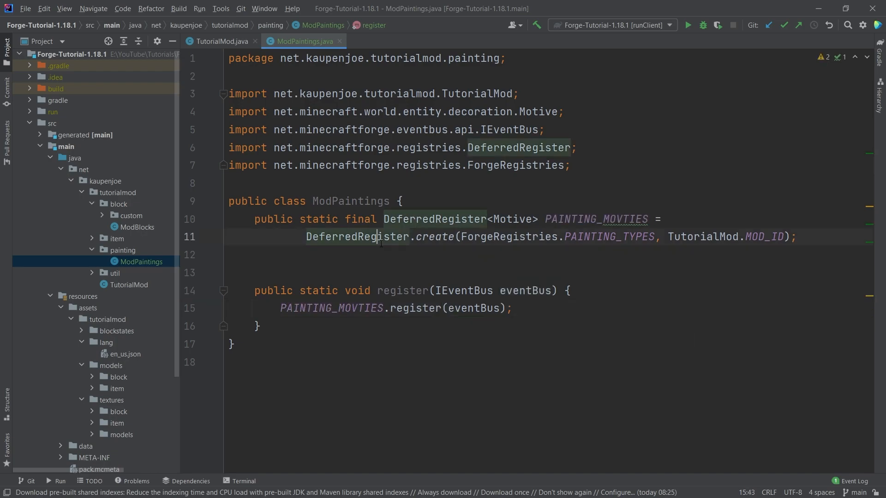
Call ModPaintings.register(eventBus) in the TutorialMod constructor and return to ModPaintings.
click(222, 41)
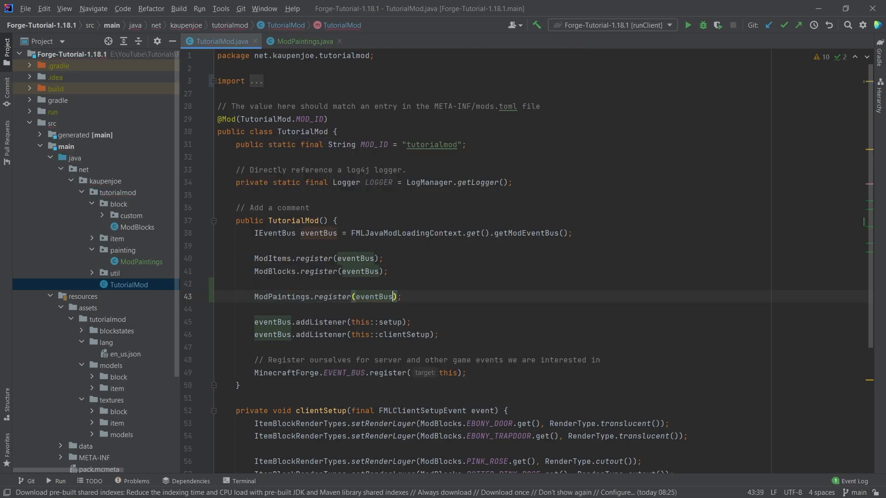
click(302, 41)
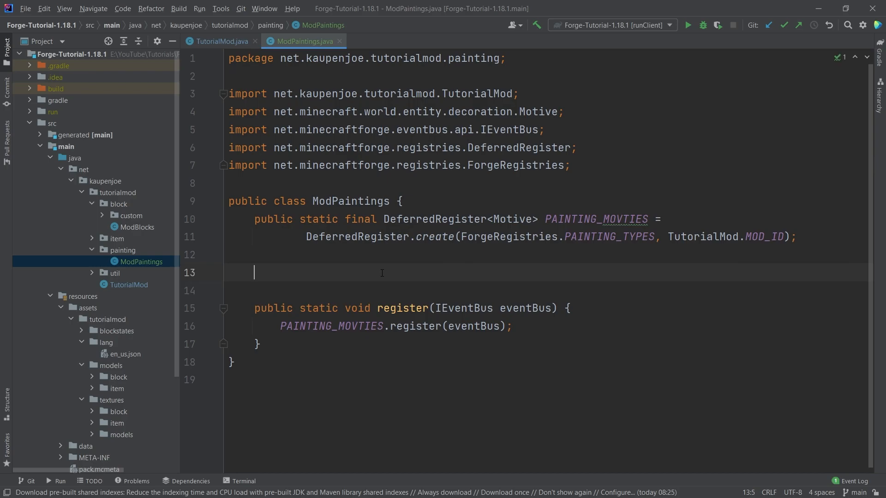
Write a RegistryObject<Motive> MARATHON registered as "marathon" with a new Motive starting at width 16.
text(public static f)
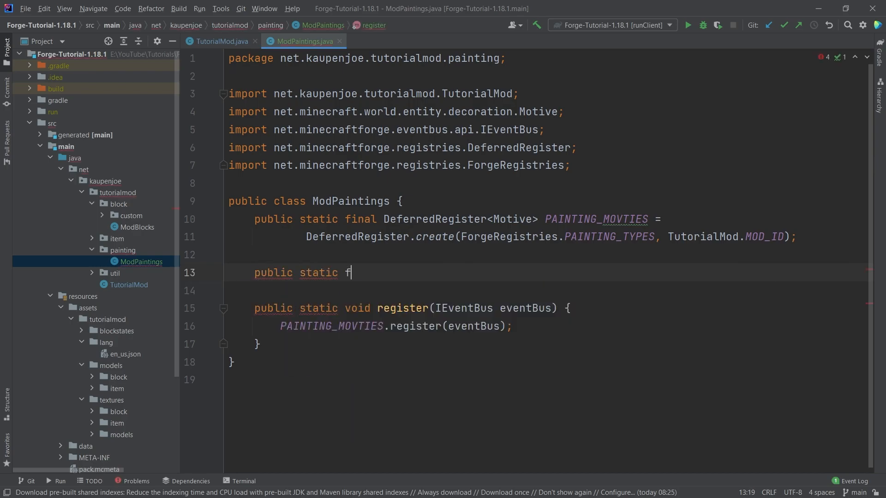
text(inal Registryob)
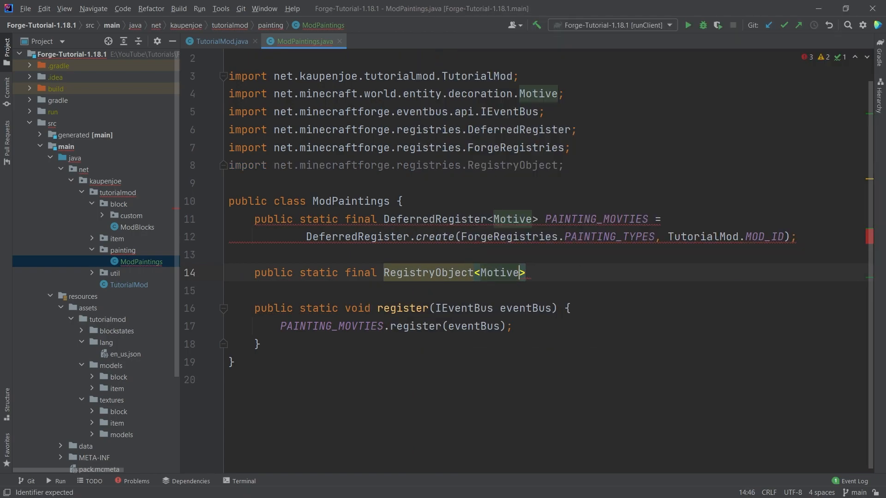
text(MARATHON =)
text(PAINTING_MOVTIES.register("marathon", ()
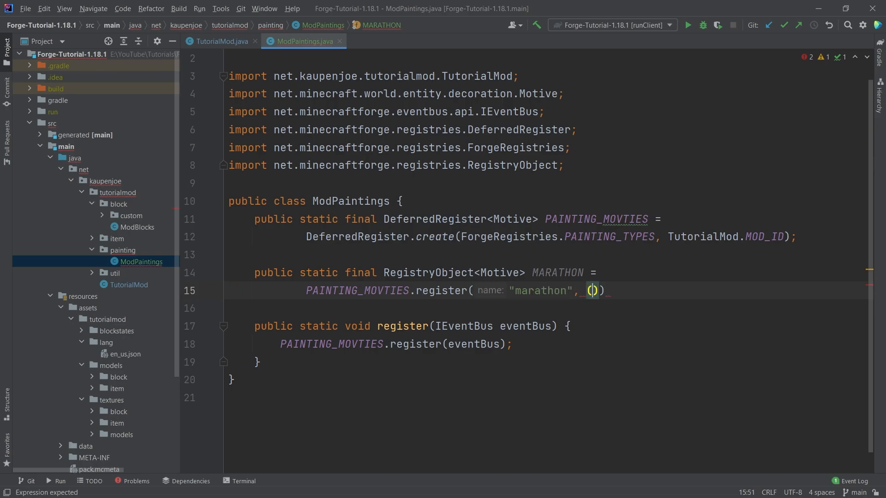
text(() -> new Motive()
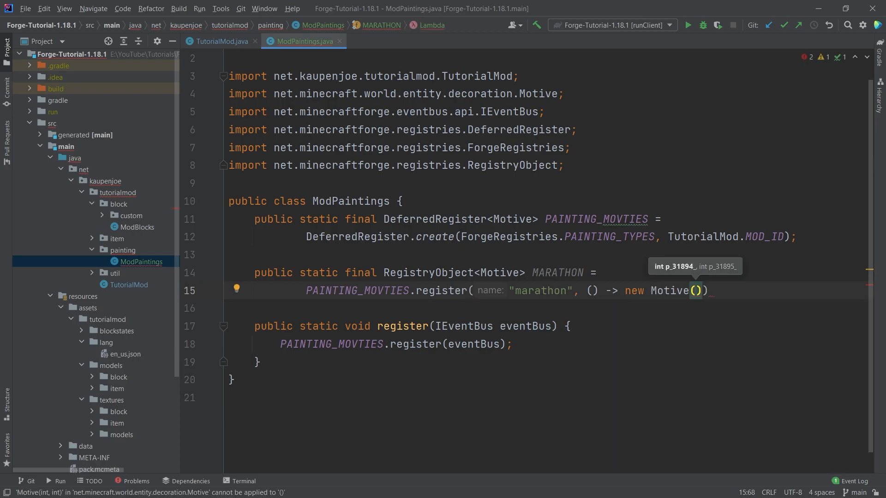
text(16,)
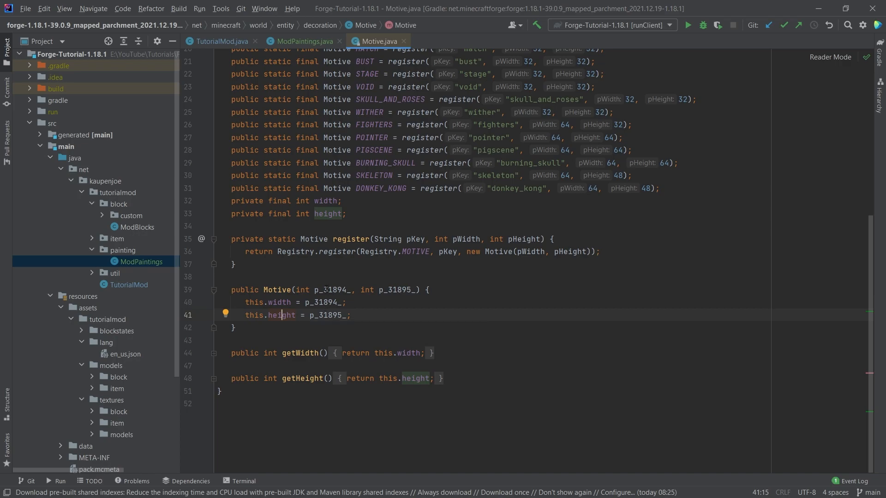
Check Motive's width/height constructor in Motive.java and finish MARATHON as a 16 by 16 motive.
click(324, 290)
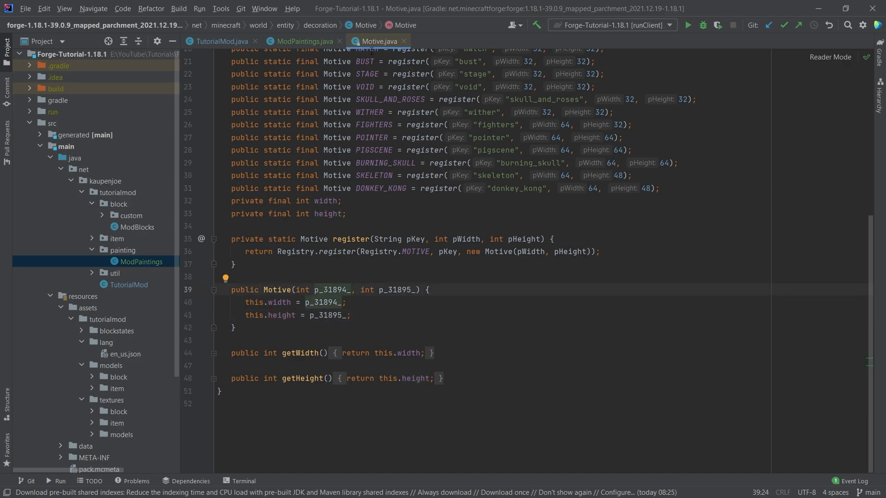
click(303, 41)
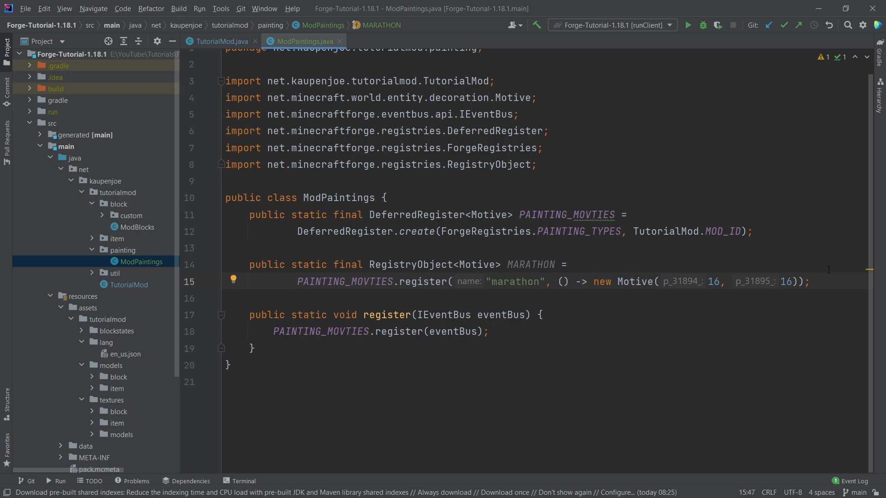
Duplicate the MARATHON line into FAMILY registered as "family" with height 32.
click(531, 282)
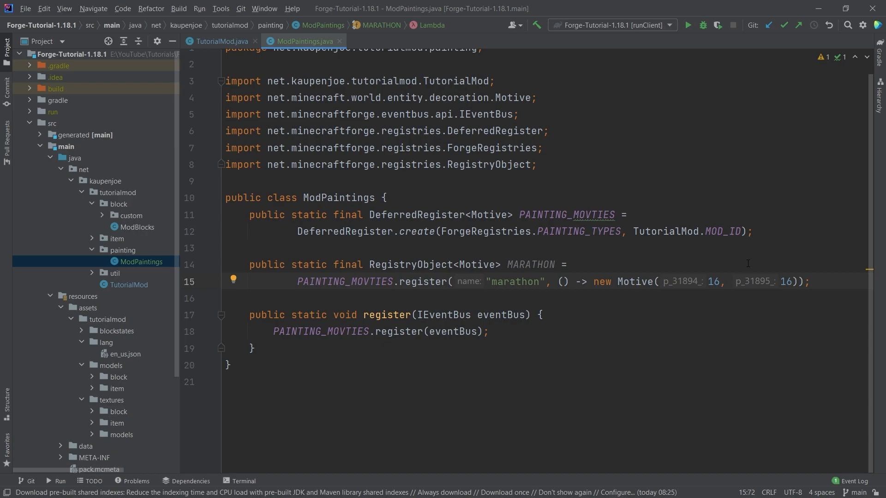
double_click(784, 281)
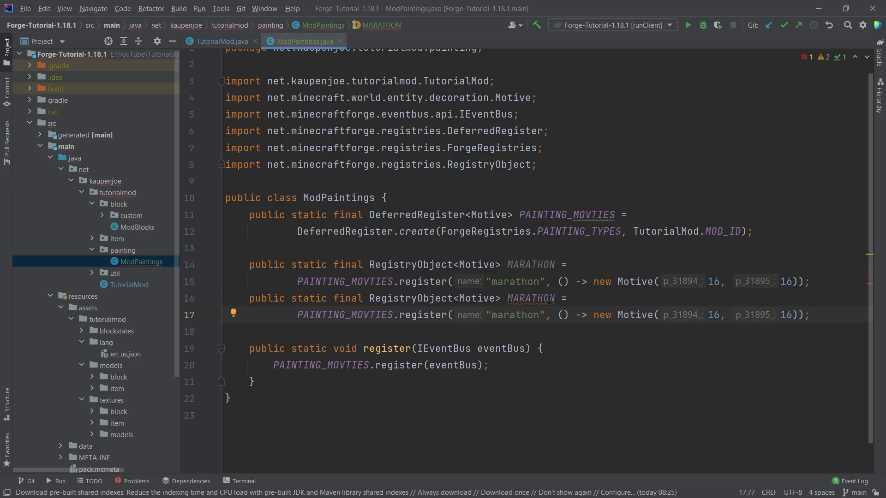
text(FAMILY)
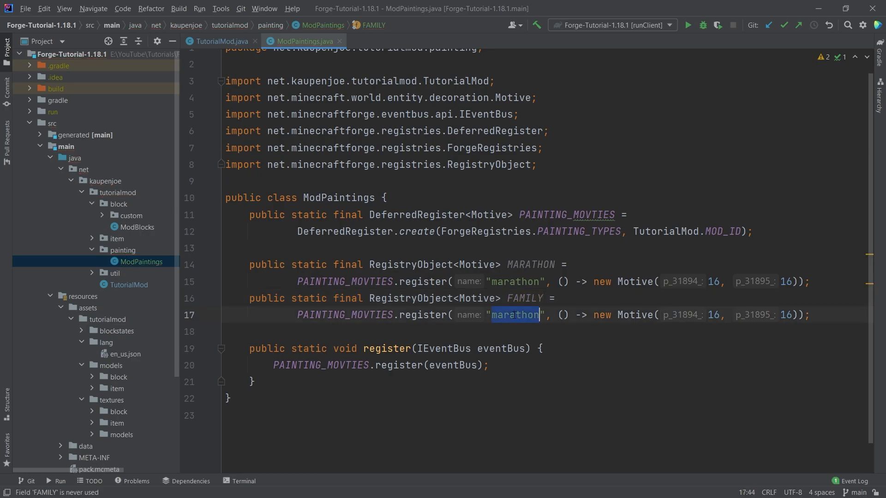
text(family)
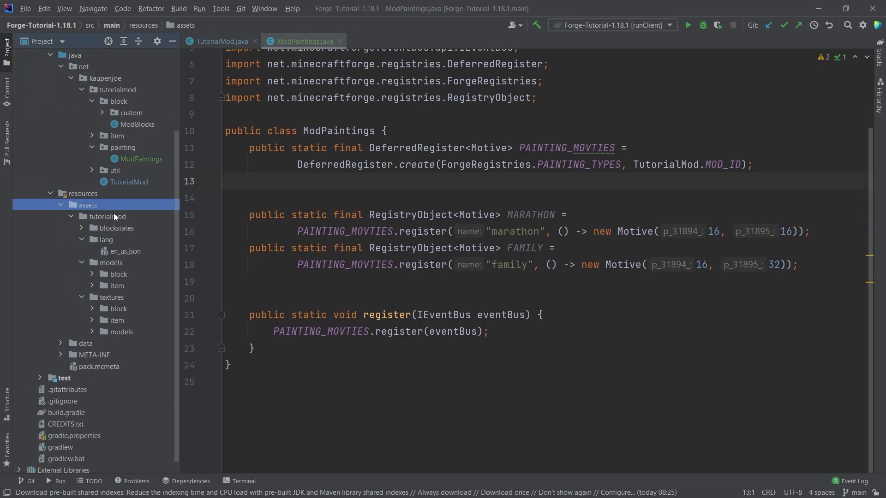
Create a textures/painting folder and copy family.png and marathon.png into it.
right_click(111, 297)
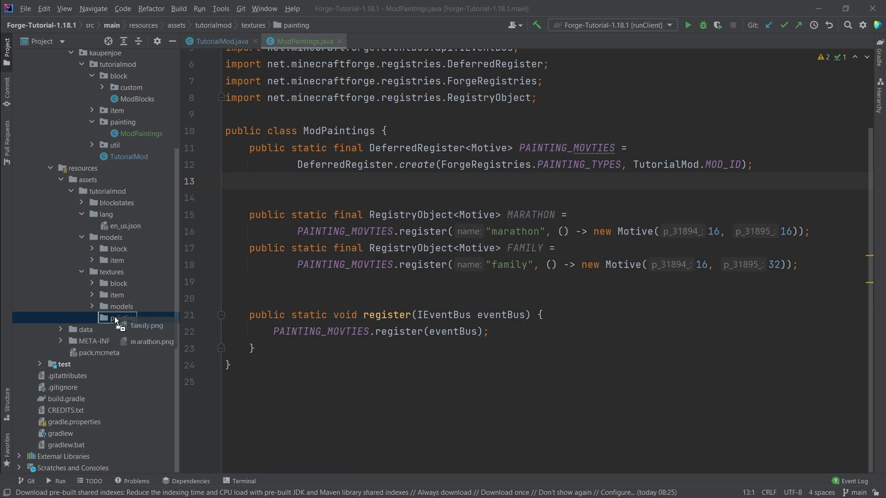
click(122, 319)
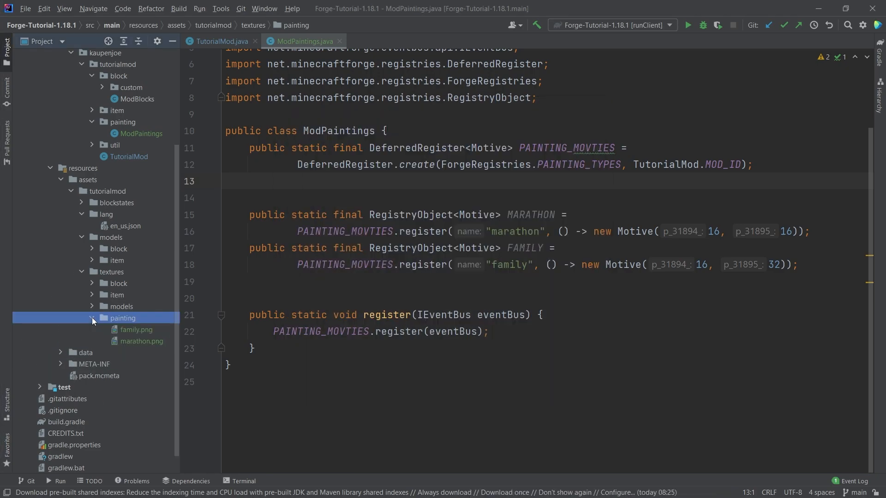
click(136, 329)
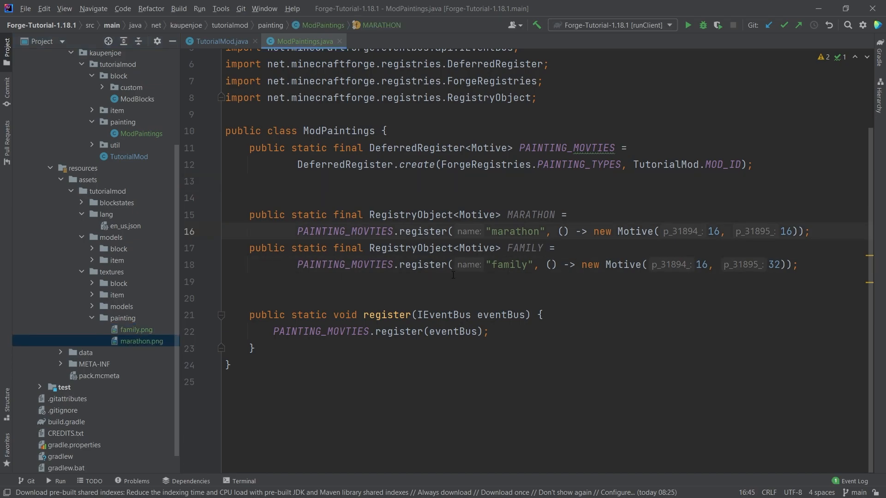
Verify the "marathon" registry name matches the marathon.png texture file.
double_click(514, 230)
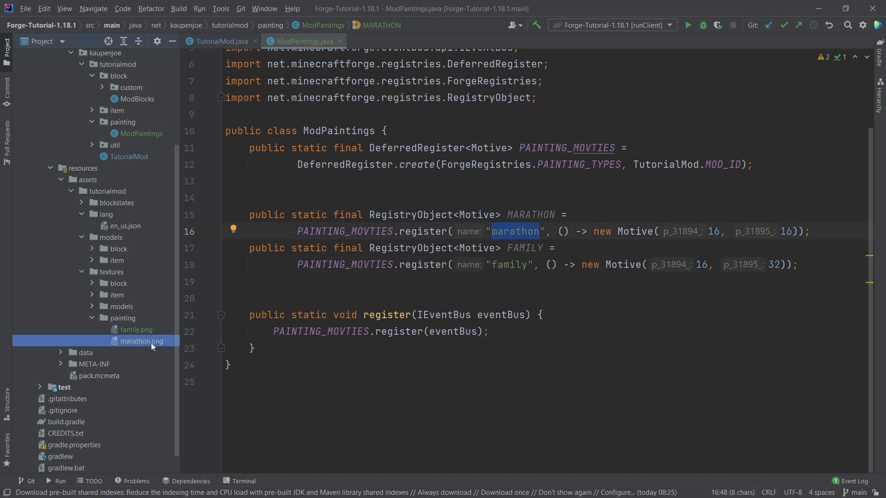
click(142, 341)
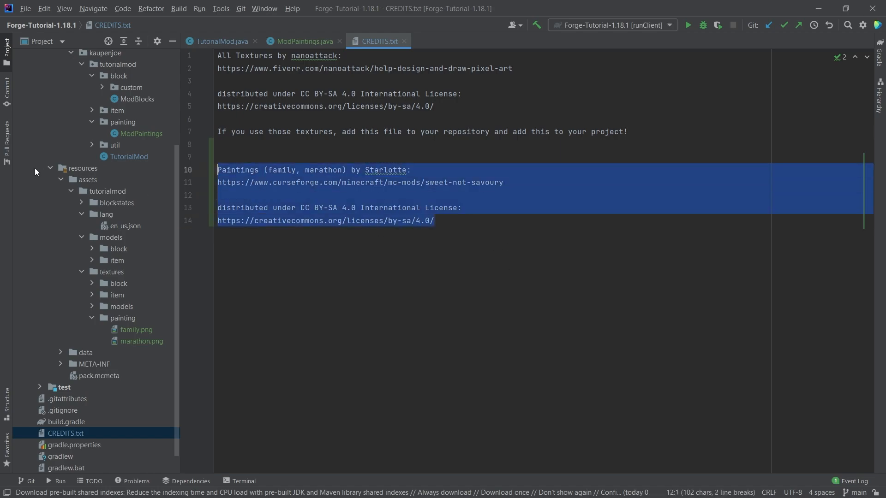
Paste the paintings attribution and CC BY-SA 4.0 license lines at the bottom of CREDITS.txt.
click(433, 220)
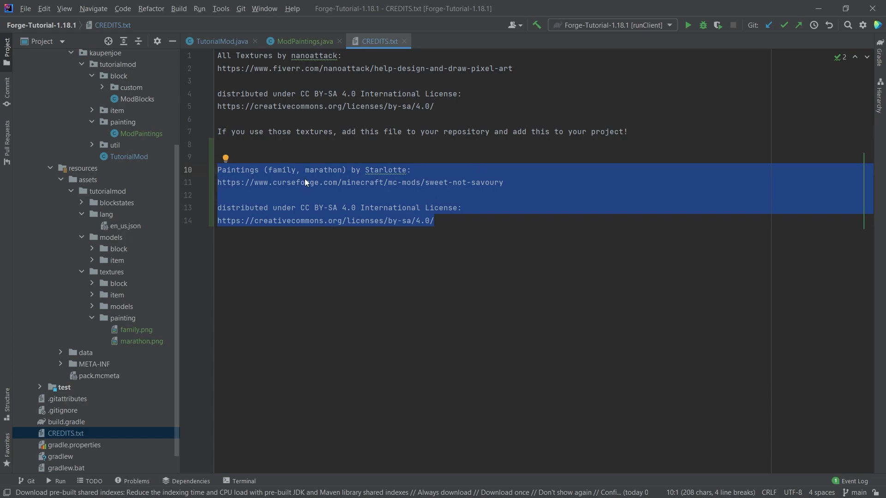
click(433, 221)
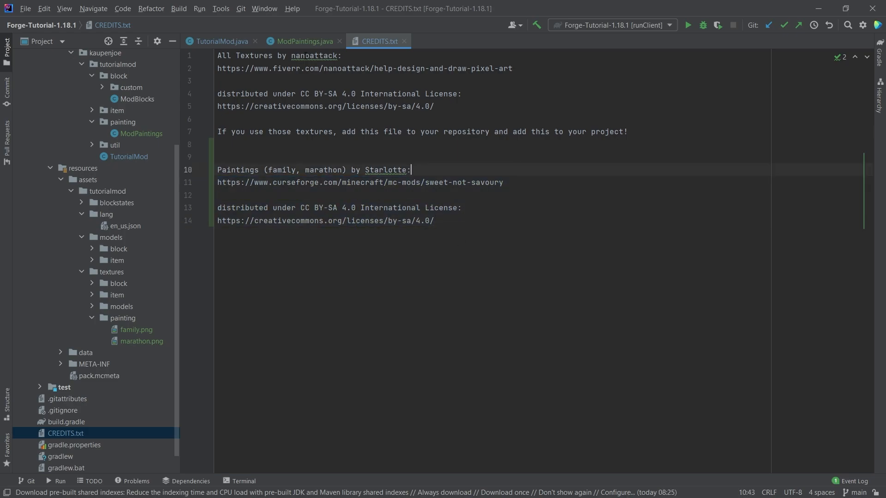
click(303, 41)
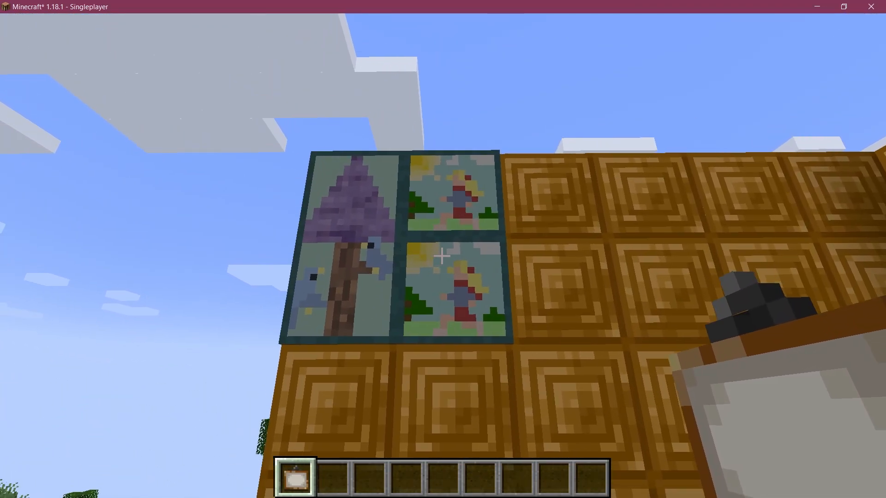
mouse_move(443, 256)
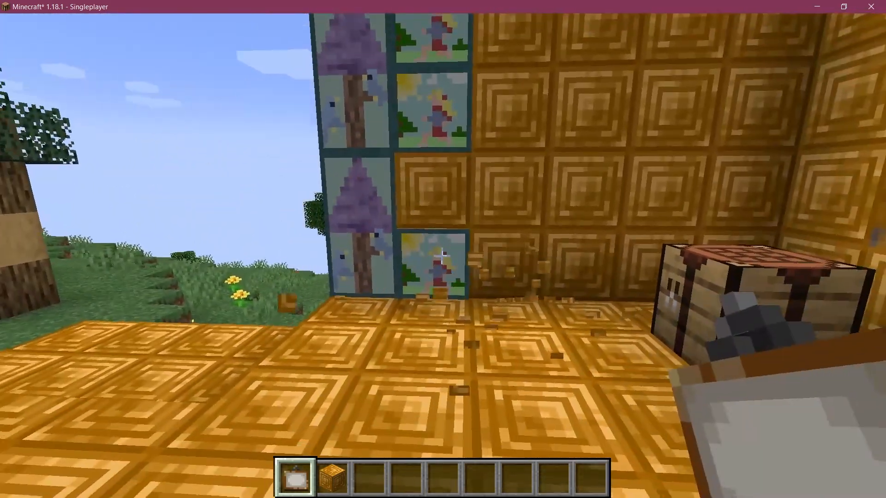
mouse_move(443, 257)
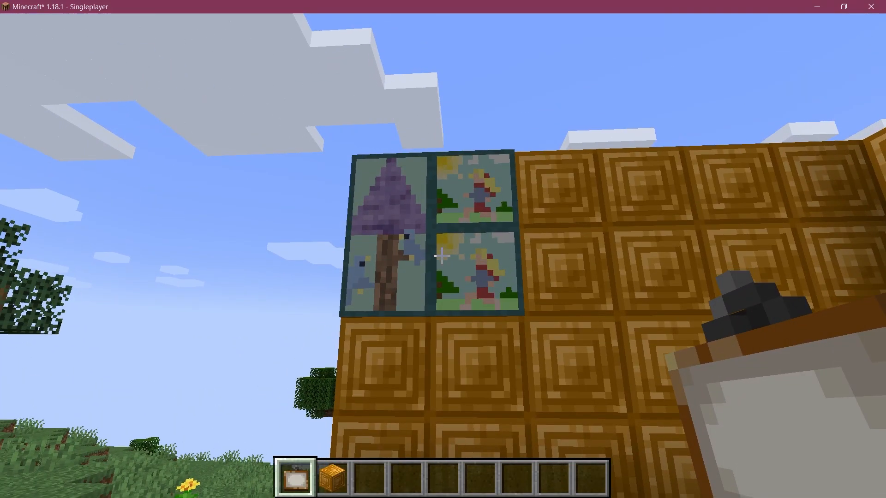
Return from the Minecraft test world to ModPaintings in the code editor.
key(alt+tab)
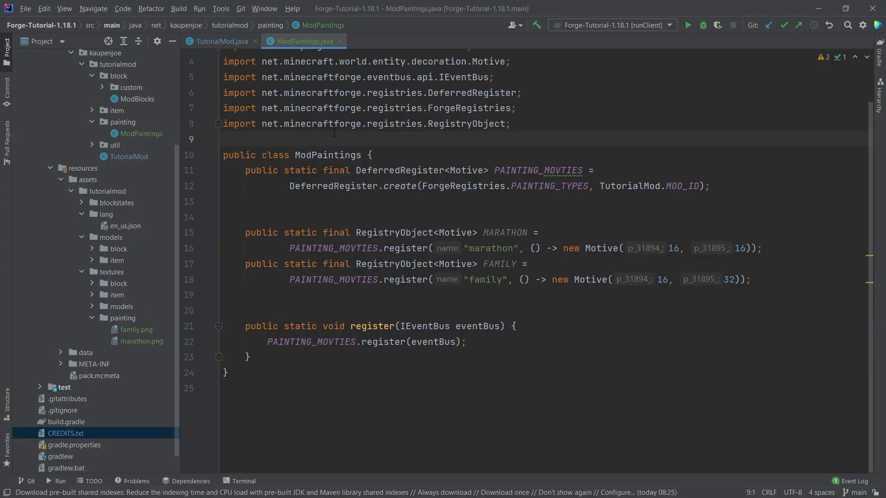